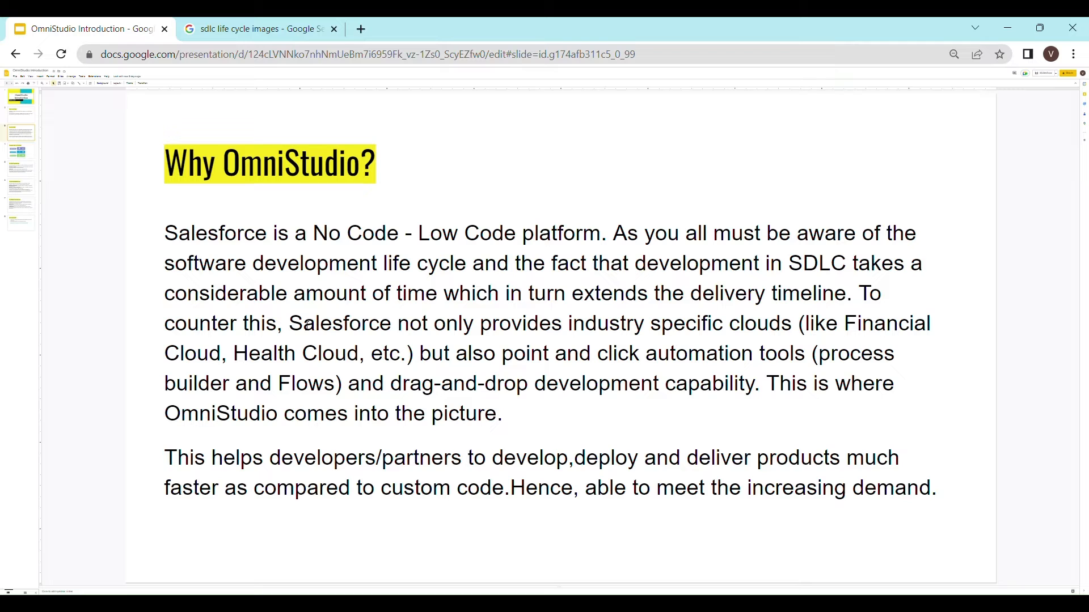
Show the Wikimedia SDLC life cycle diagram in the image search results tab.
{"action": "left_click", "coordinate": [257, 28]}
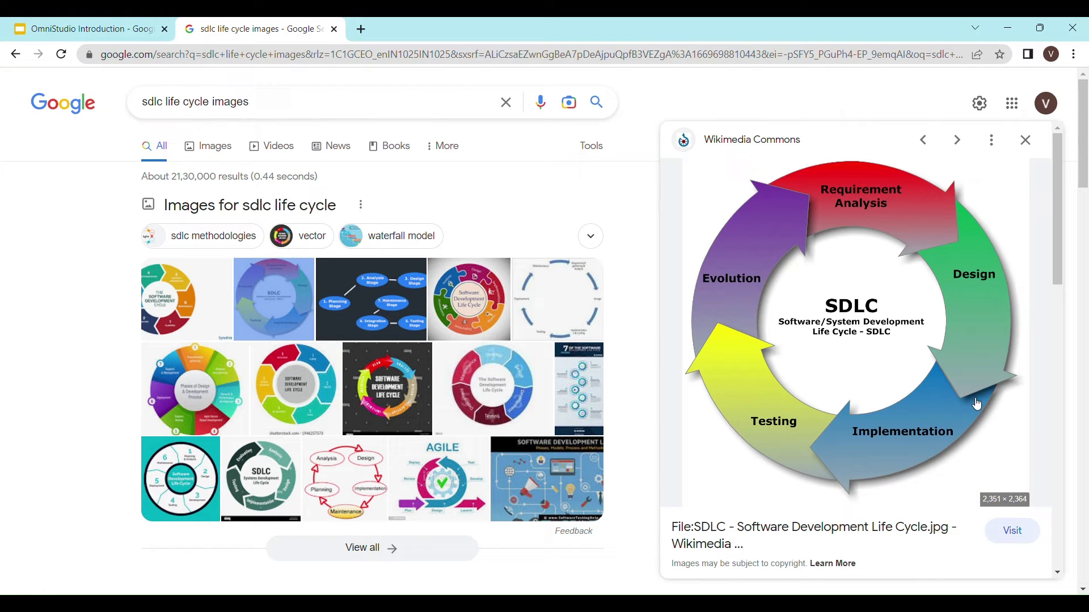
{"action": "mouse_move", "coordinate": [912, 385]}
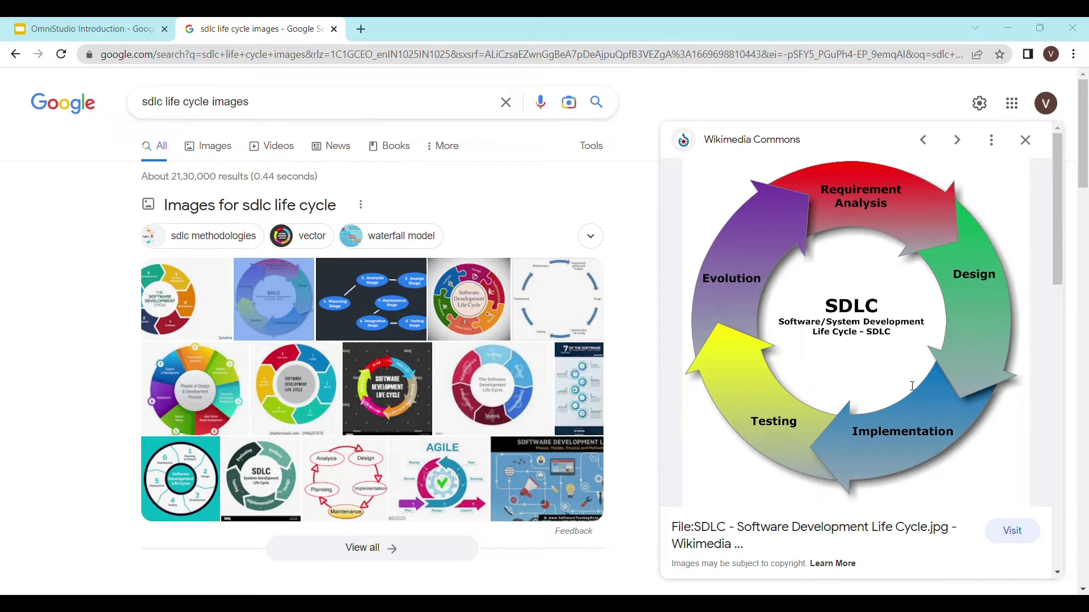
{"action": "mouse_move", "coordinate": [1006, 361]}
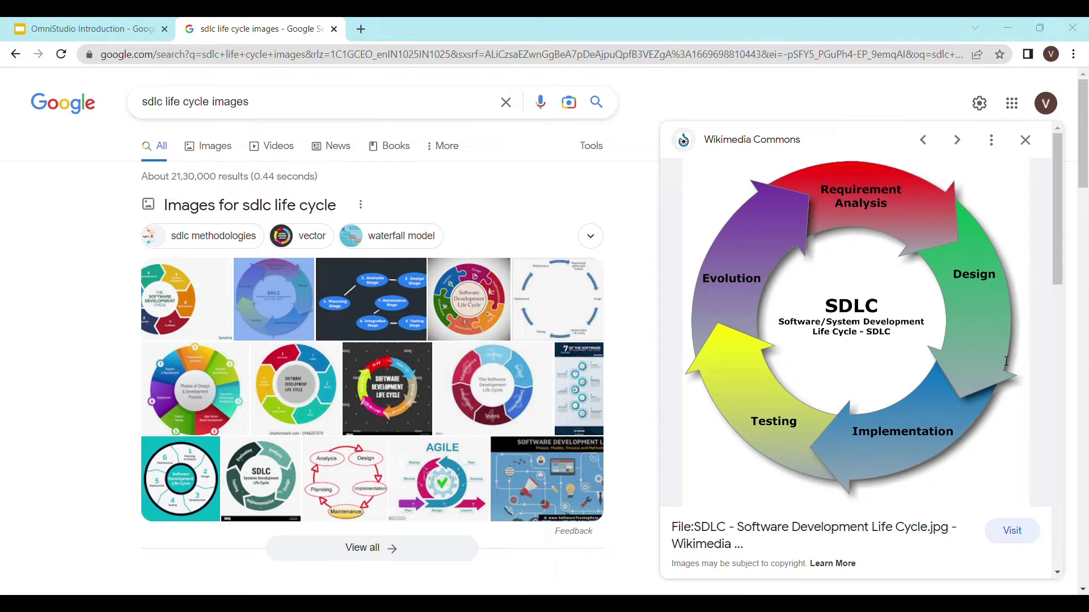
{"action": "mouse_move", "coordinate": [826, 370]}
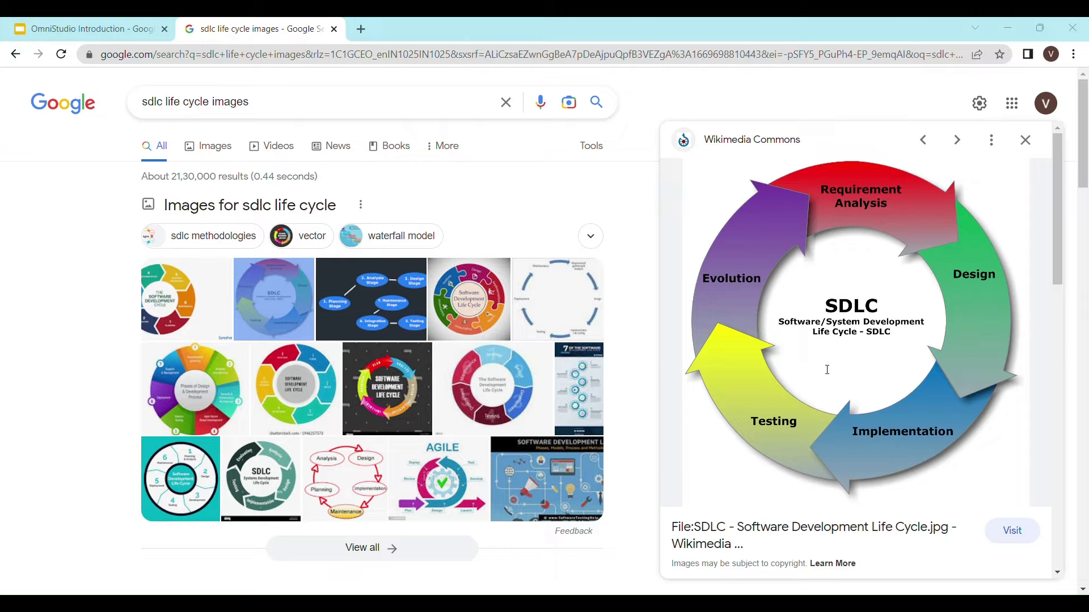
Return to the OmniStudio Introduction deck showing The Digital Experience Layer slide.
{"action": "left_click", "coordinate": [83, 28]}
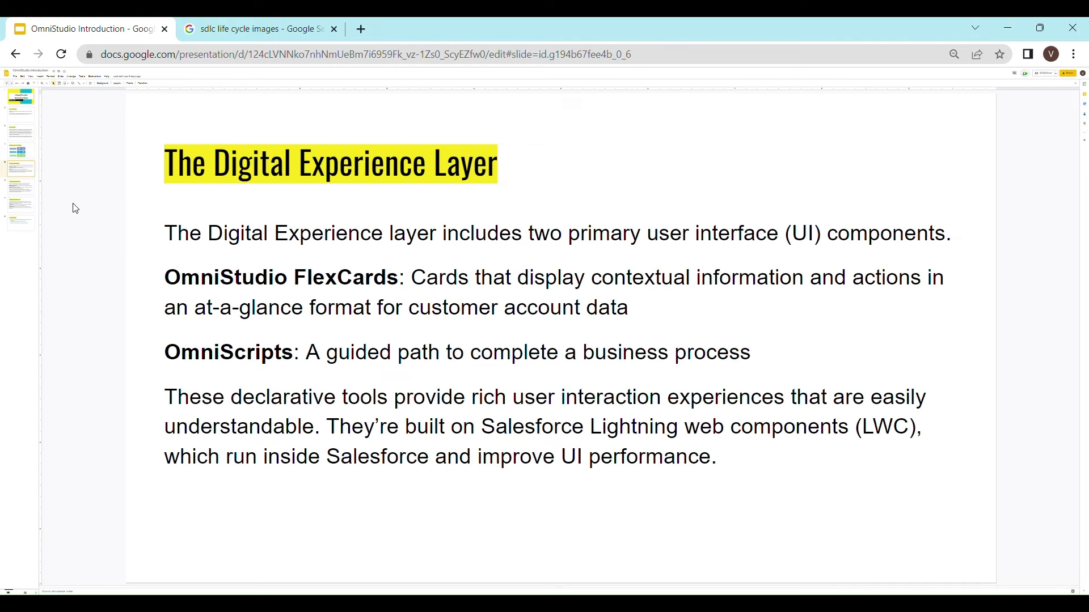
{"action": "mouse_move", "coordinate": [678, 547]}
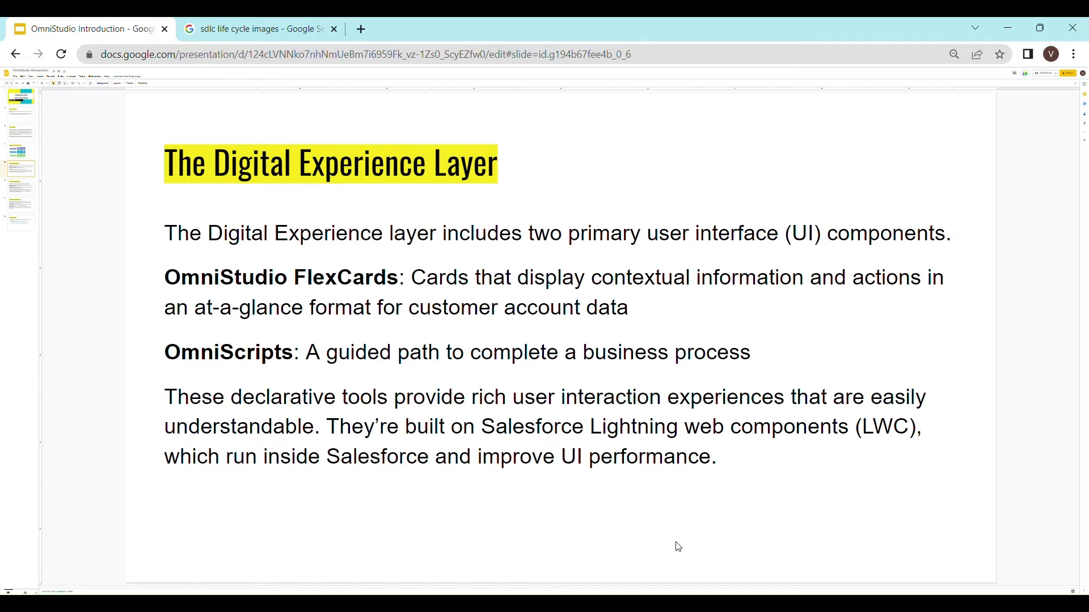
Move to The Developer Experience Layer slide about IDX Build Tool and IDX Workbench.
{"action": "left_click", "coordinate": [21, 186]}
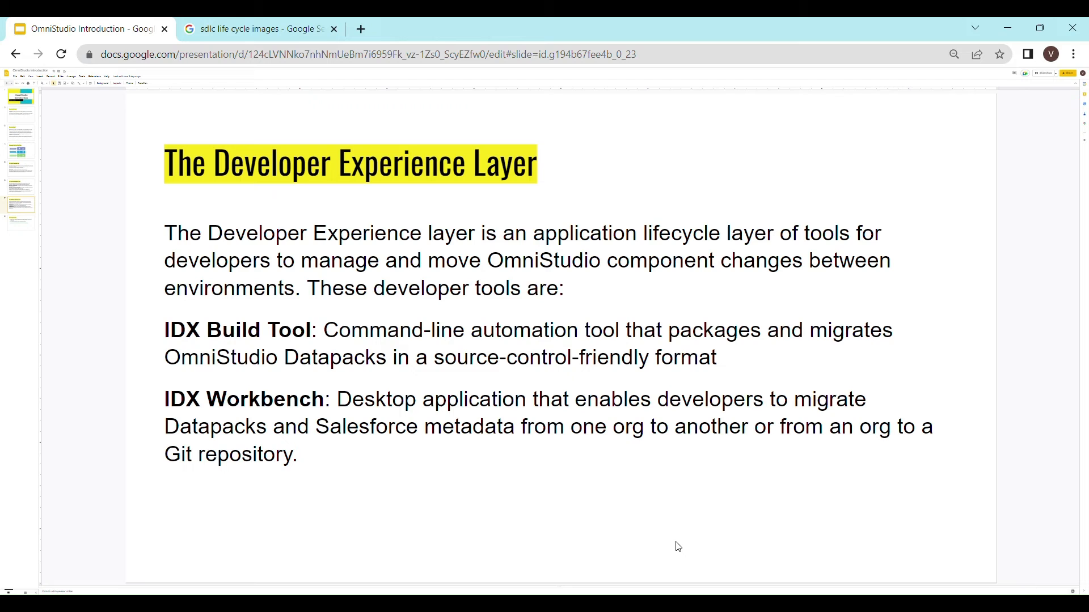
Show the How to get started? slide with its Trailhead signup link, then the search results tab.
{"action": "left_click", "coordinate": [20, 222]}
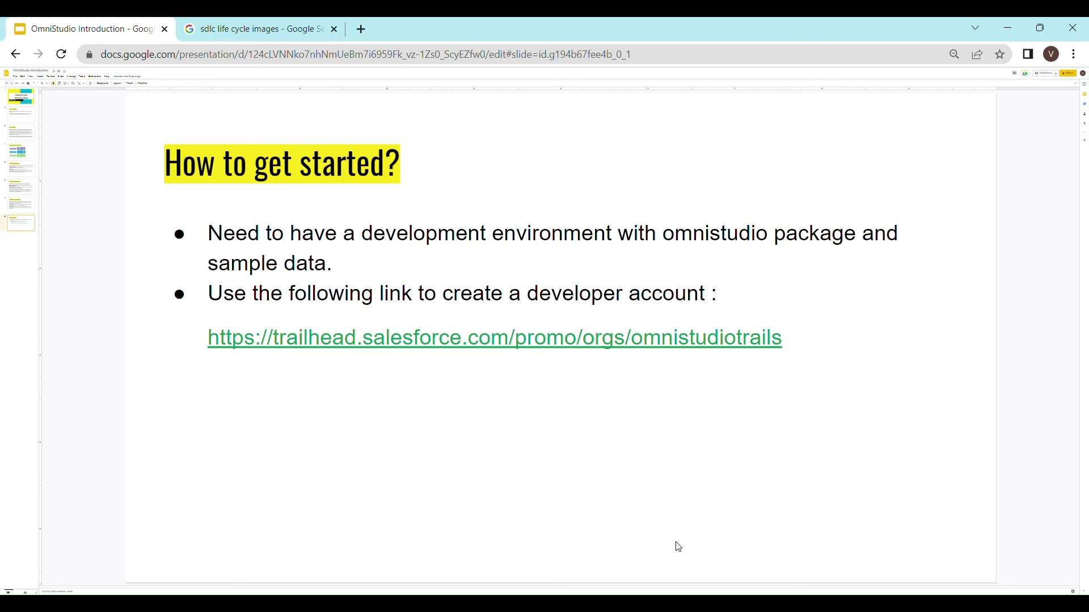
{"action": "mouse_move", "coordinate": [676, 465]}
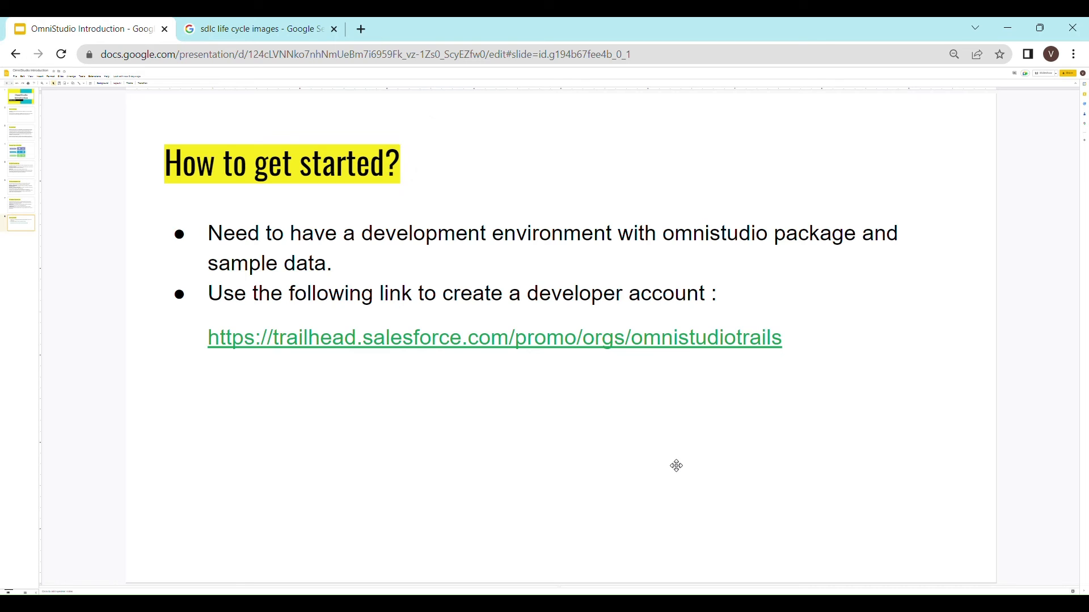
{"action": "mouse_move", "coordinate": [735, 385]}
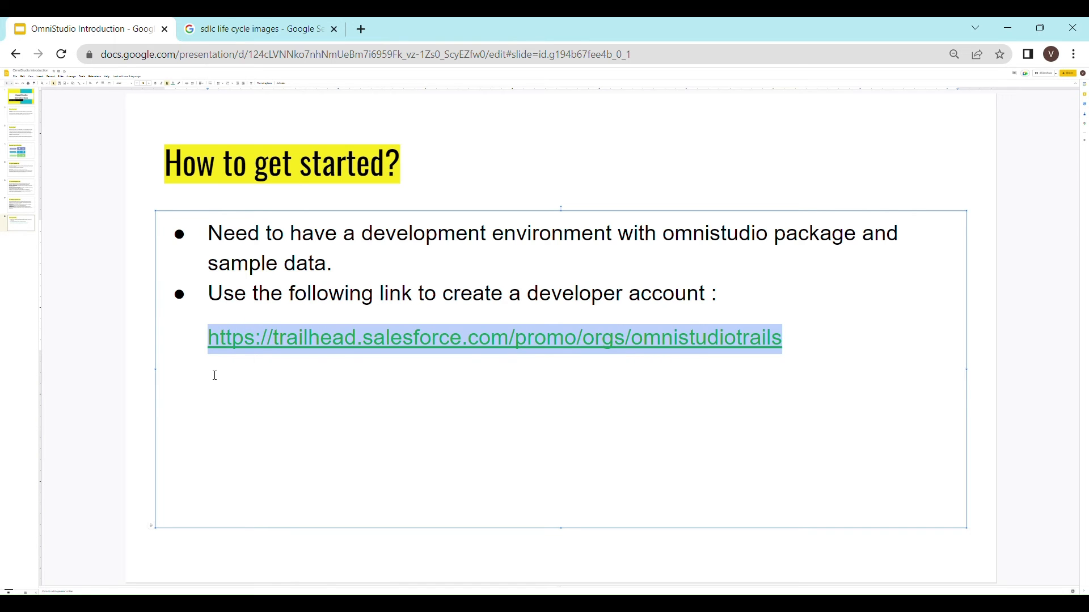
{"action": "left_click", "coordinate": [255, 29]}
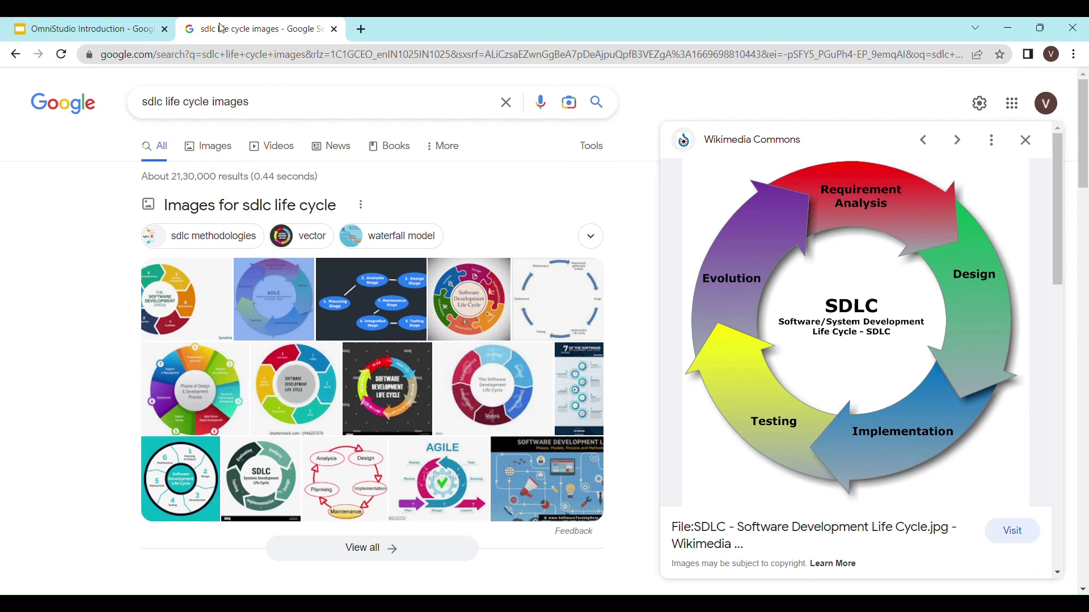
Load trailhead.salesforce.com/promo/orgs/omnistudiotrails and set the signup role to Developer.
{"action": "type", "text": "https://trailhead.salesforce.com/promo/orgs/omnistudiotrails"}
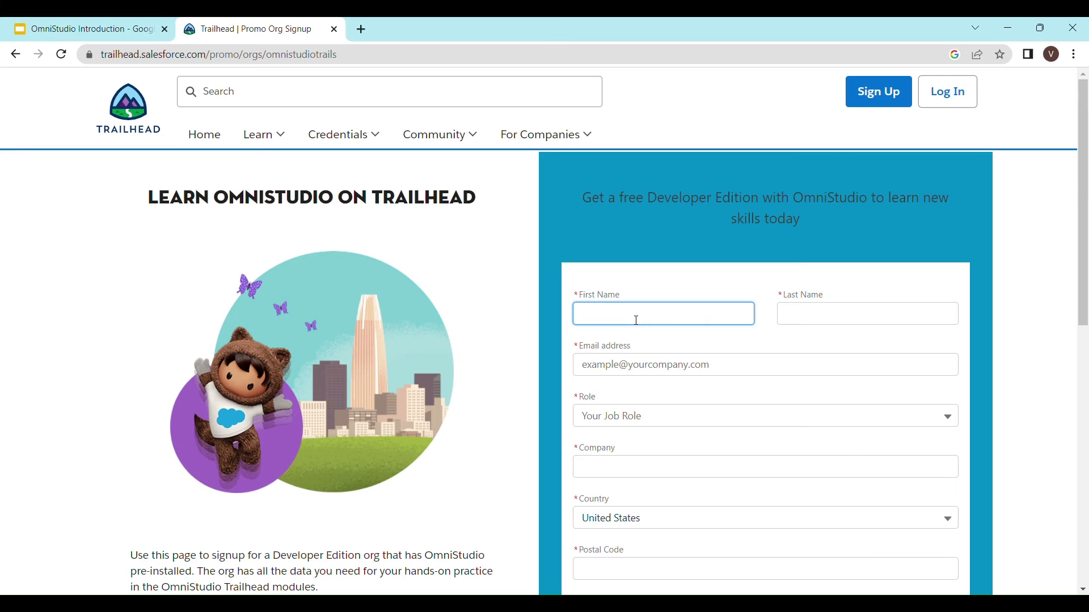
{"action": "mouse_move", "coordinate": [608, 422]}
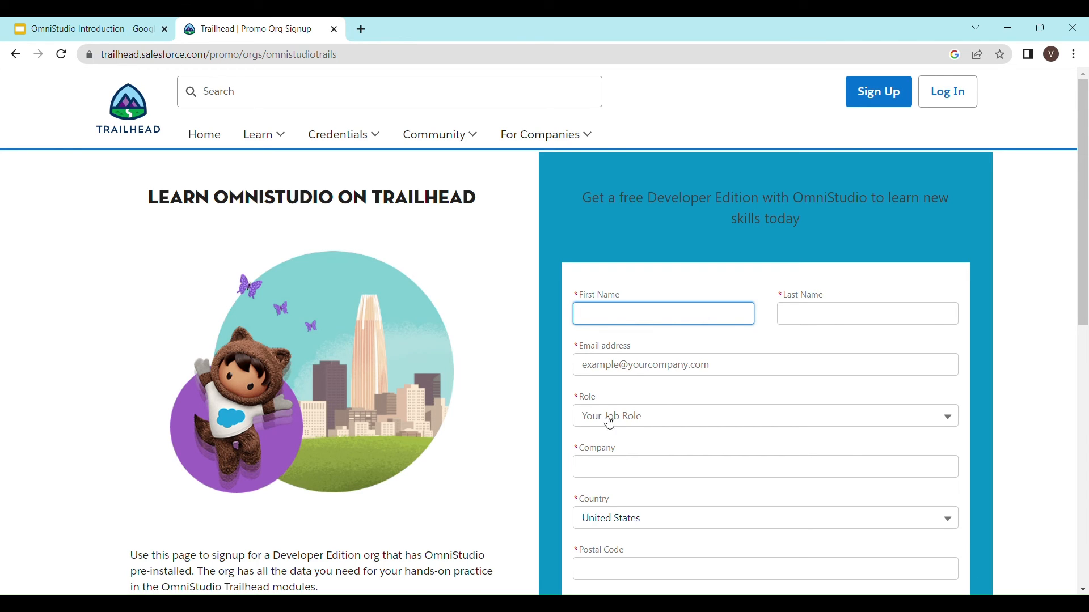
{"action": "left_click", "coordinate": [763, 416]}
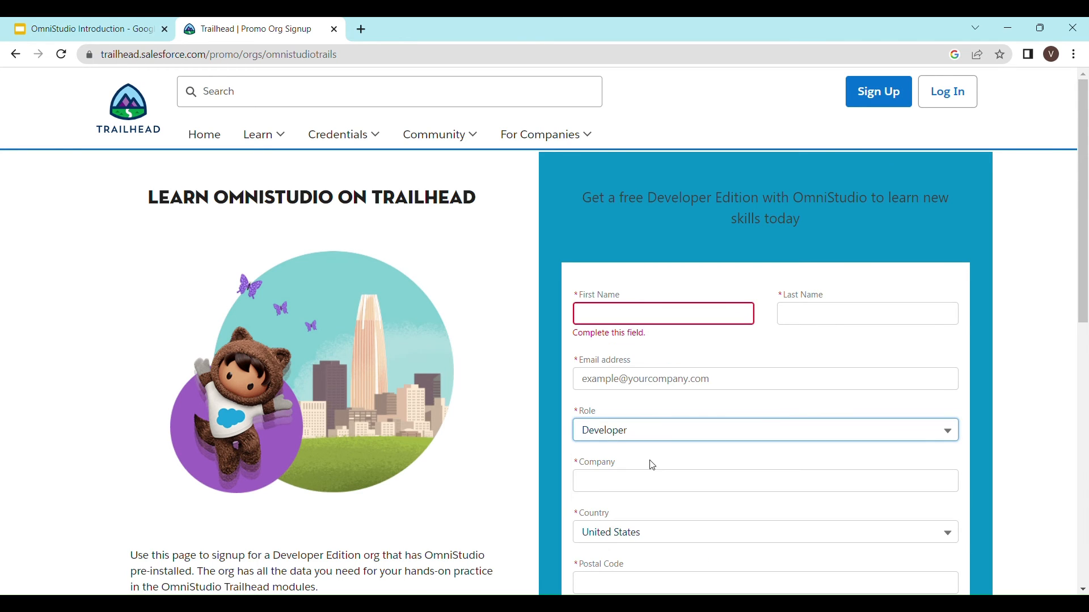
{"action": "left_click", "coordinate": [764, 379]}
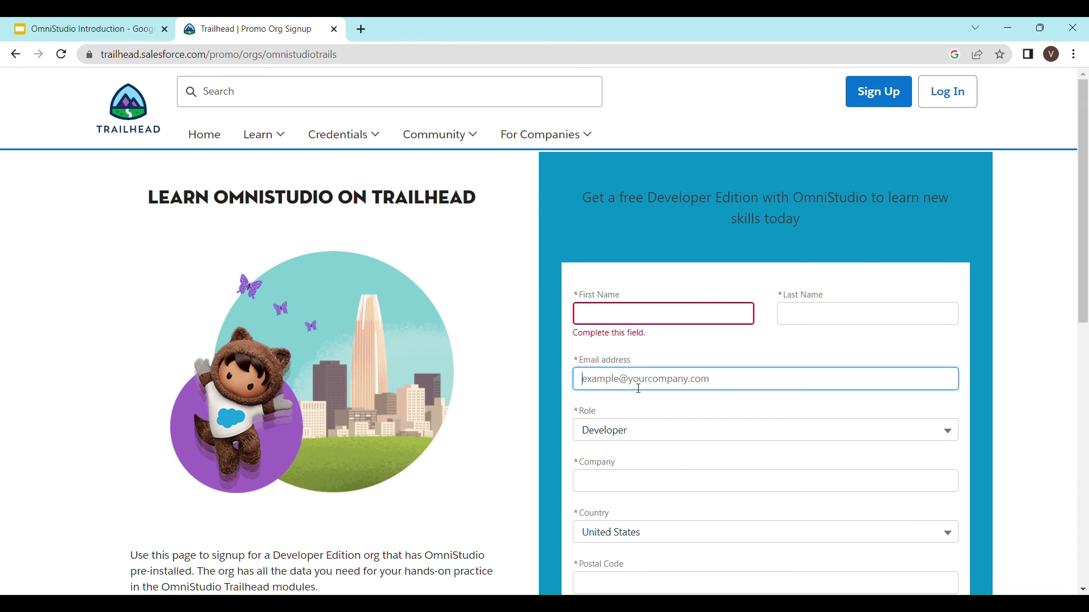
Enter Company as the company name and begin the first name Salesforce.
{"action": "scroll", "scroll_direction": "down", "scroll_amount": 3}
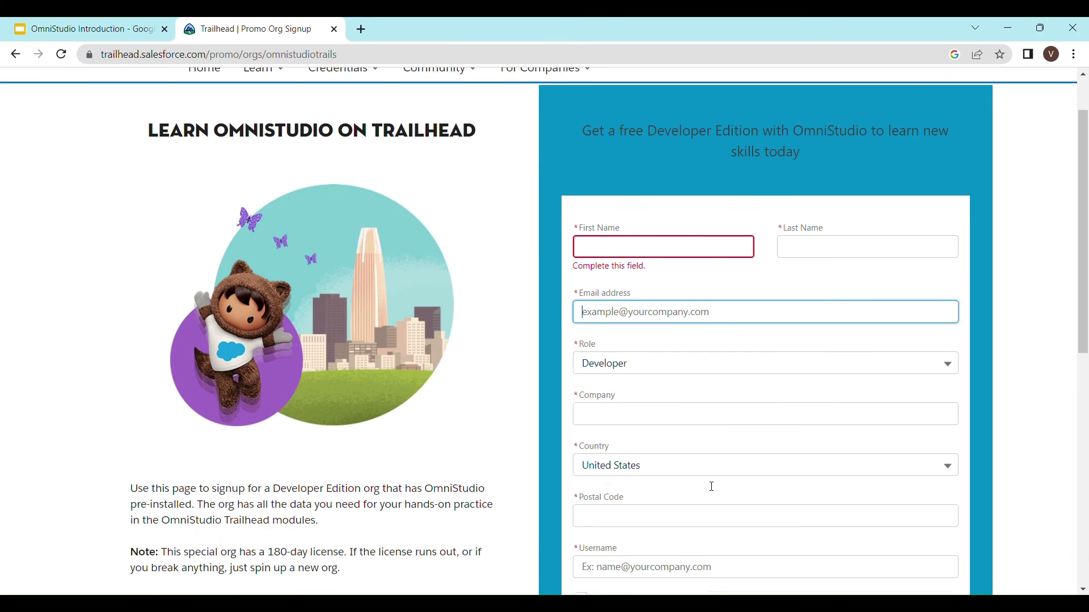
{"action": "left_click", "coordinate": [763, 423]}
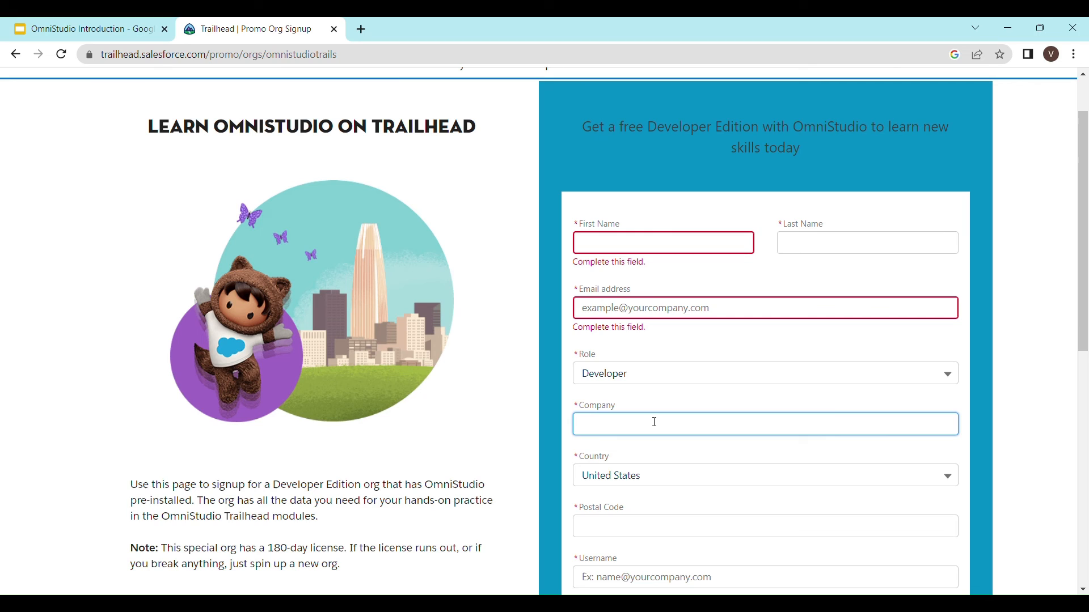
{"action": "type", "text": "Company"}
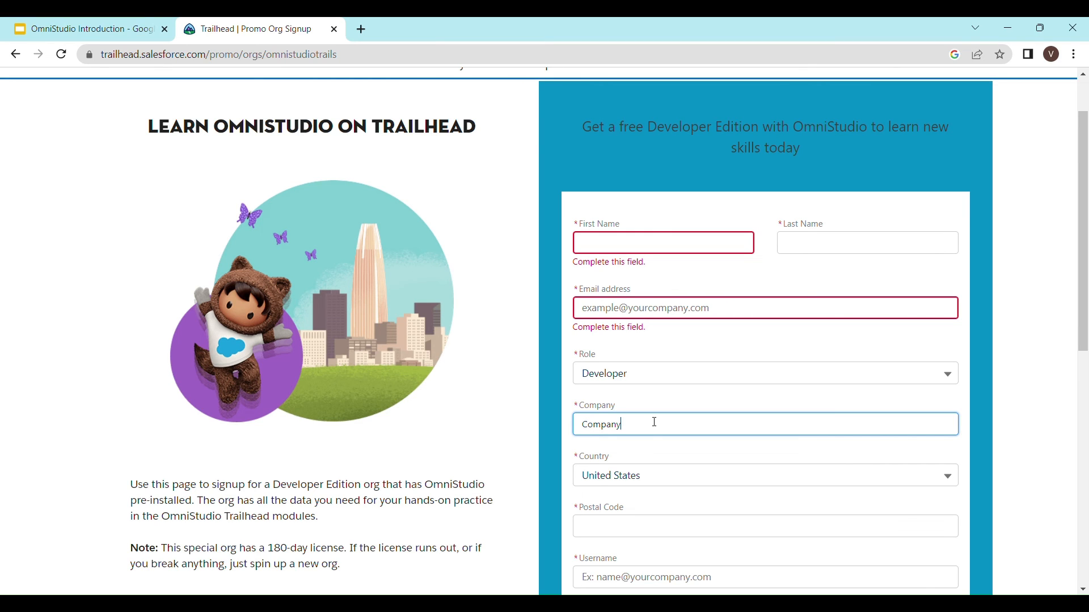
{"action": "type", "text": "Salesforce"}
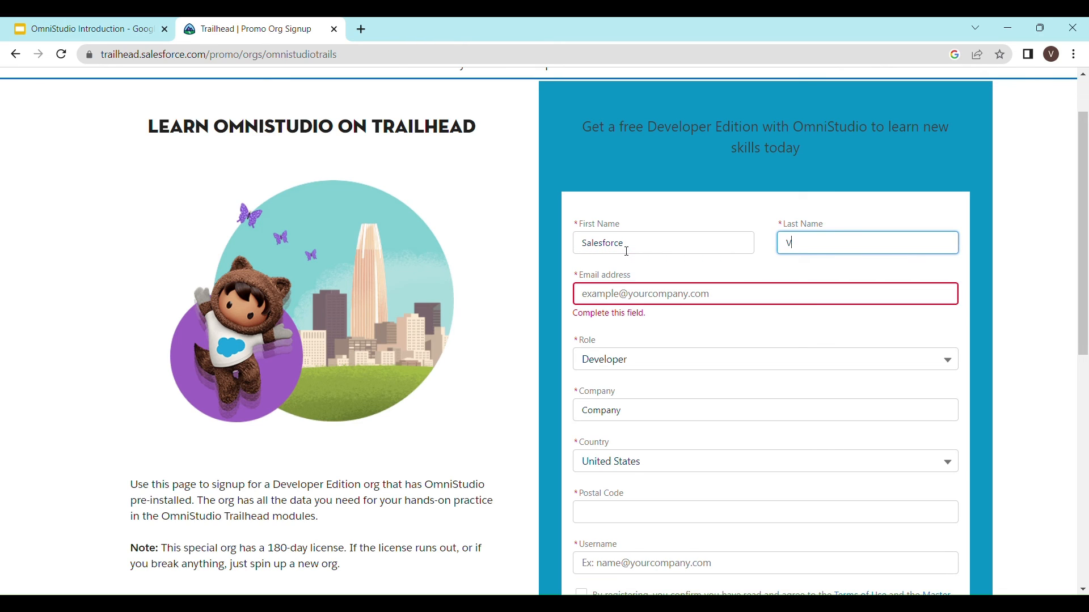
Set the country to India and the postal code to 400064.
{"action": "left_click", "coordinate": [763, 410]}
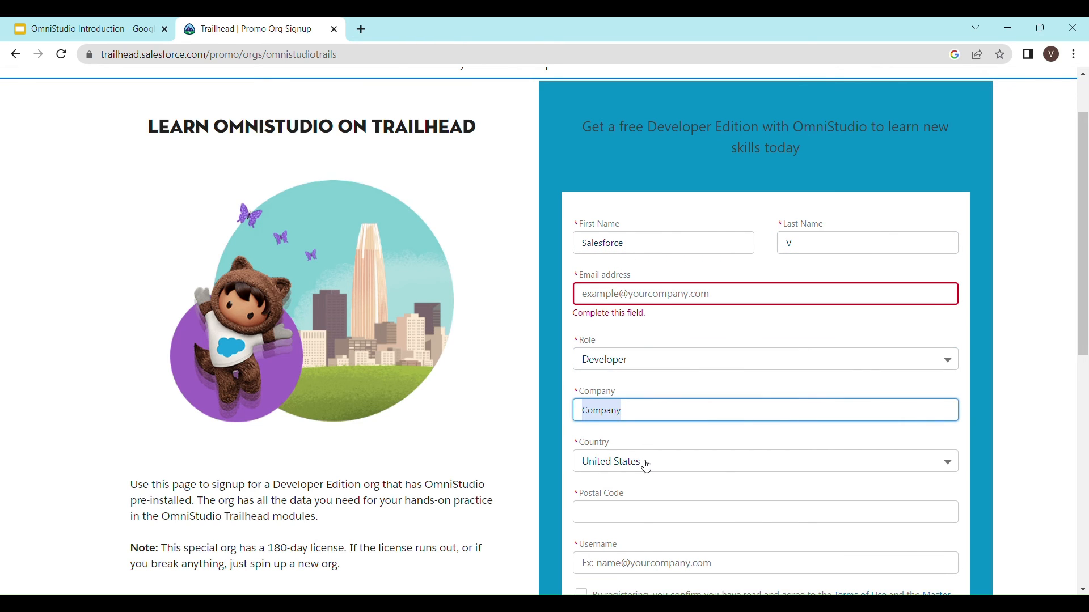
{"action": "left_click", "coordinate": [764, 462]}
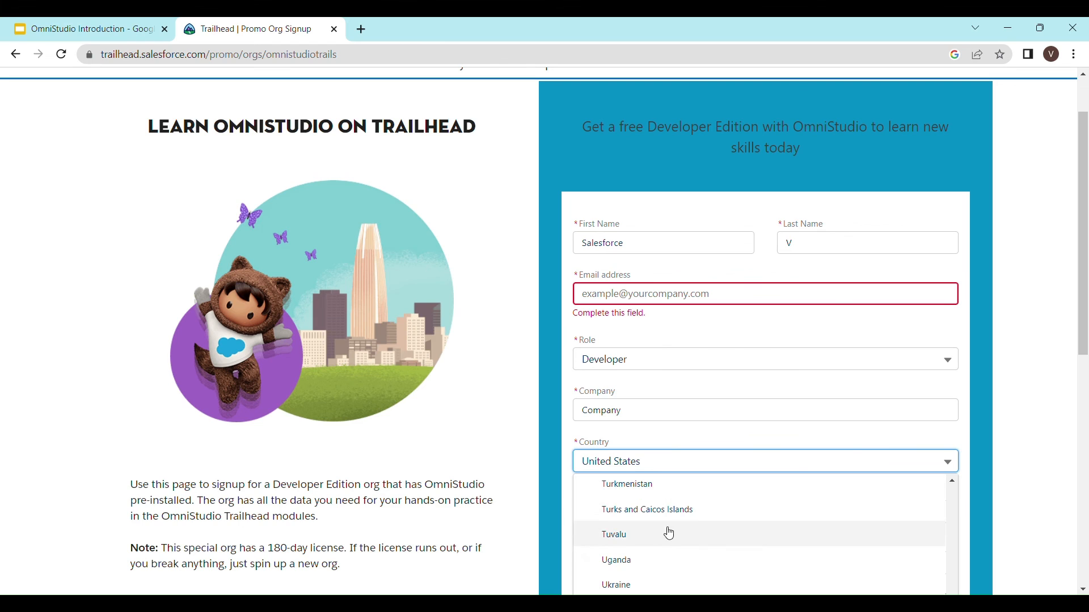
{"action": "scroll", "scroll_direction": "up", "scroll_amount": 3}
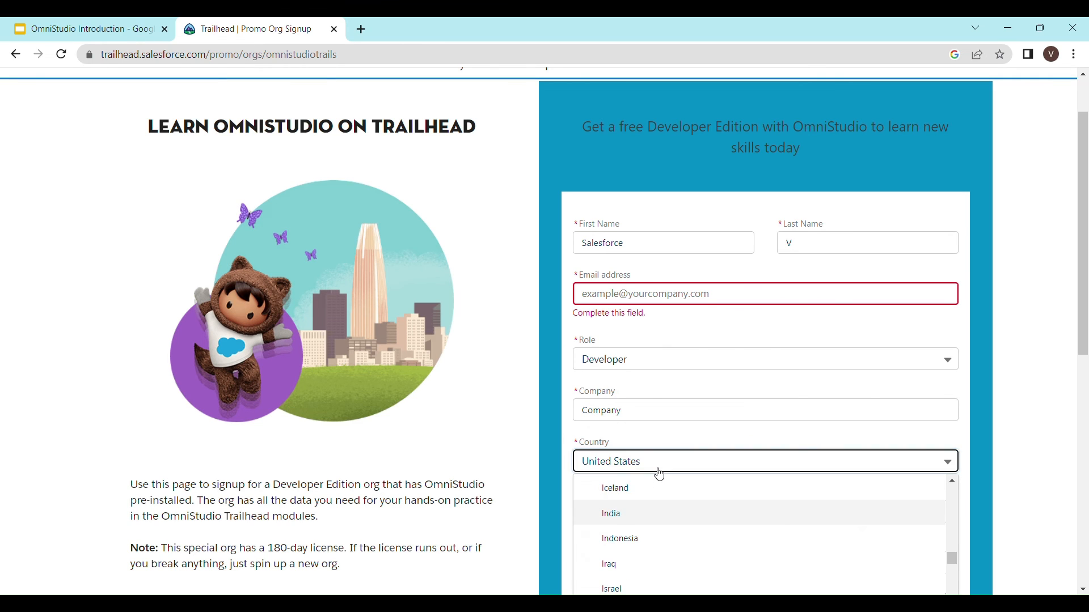
{"action": "left_click", "coordinate": [610, 512]}
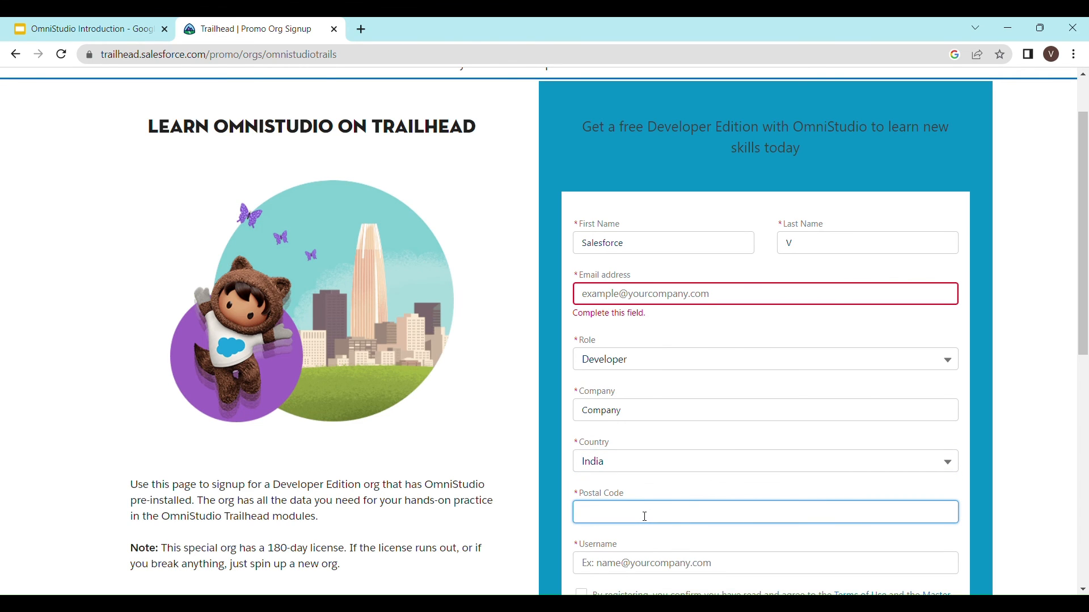
{"action": "type", "text": "400064"}
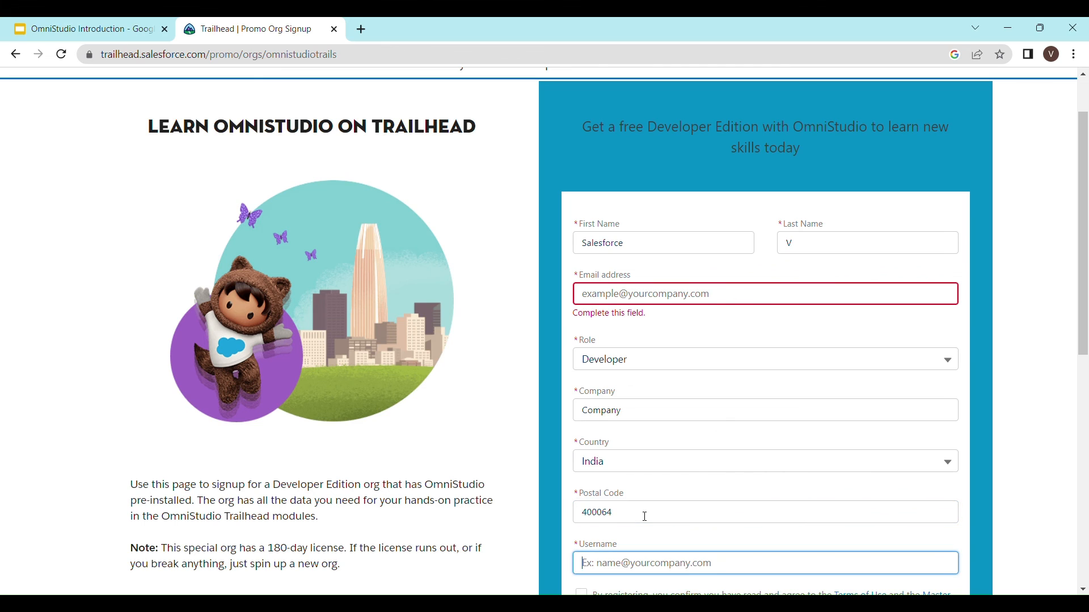
{"action": "scroll", "scroll_direction": "down", "scroll_amount": 3}
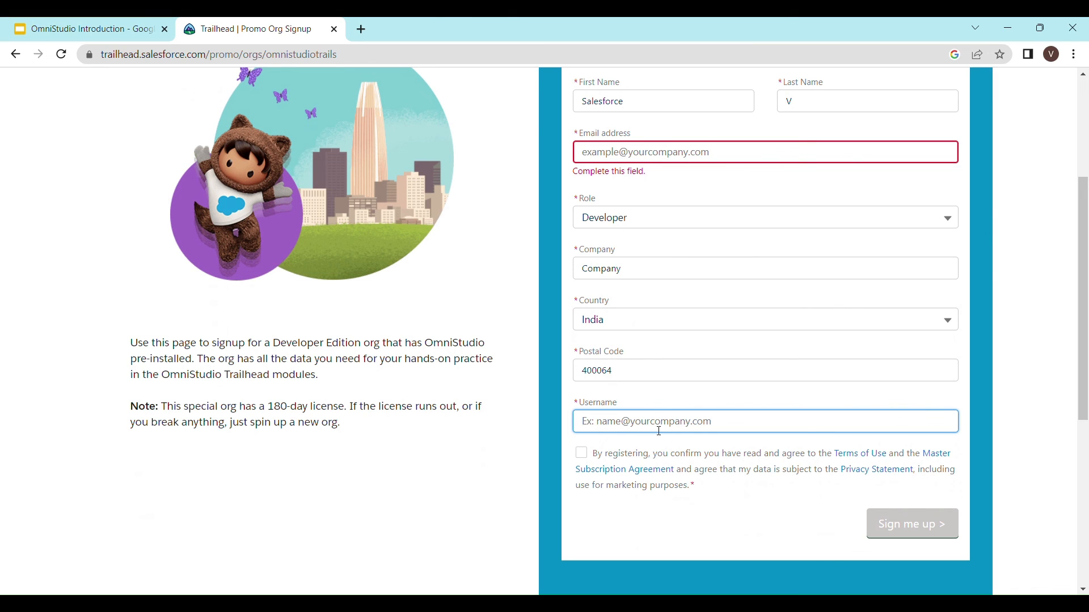
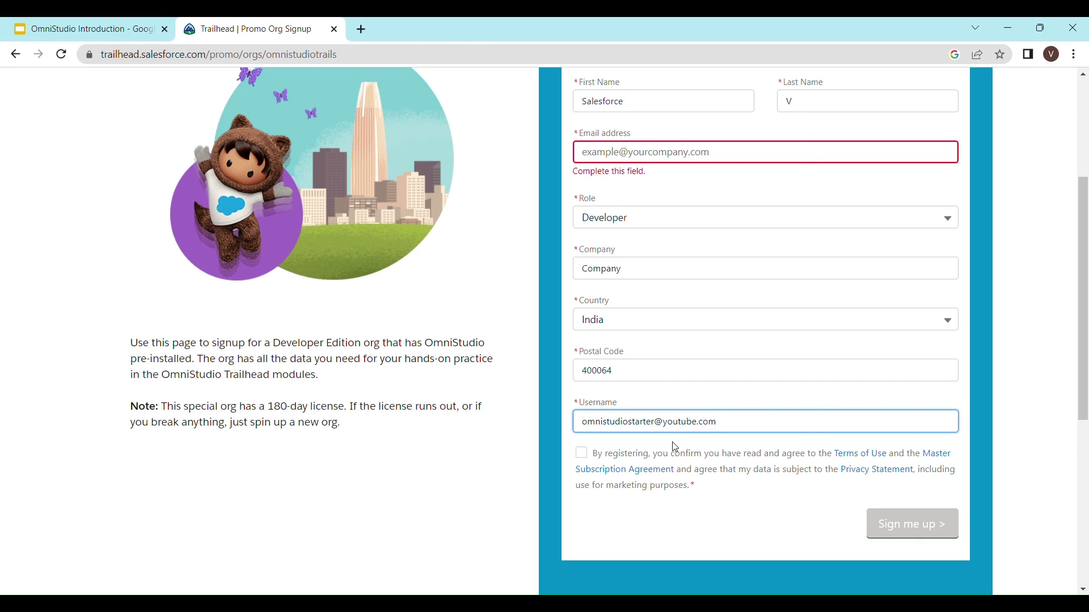
{"action": "left_click", "coordinate": [581, 453]}
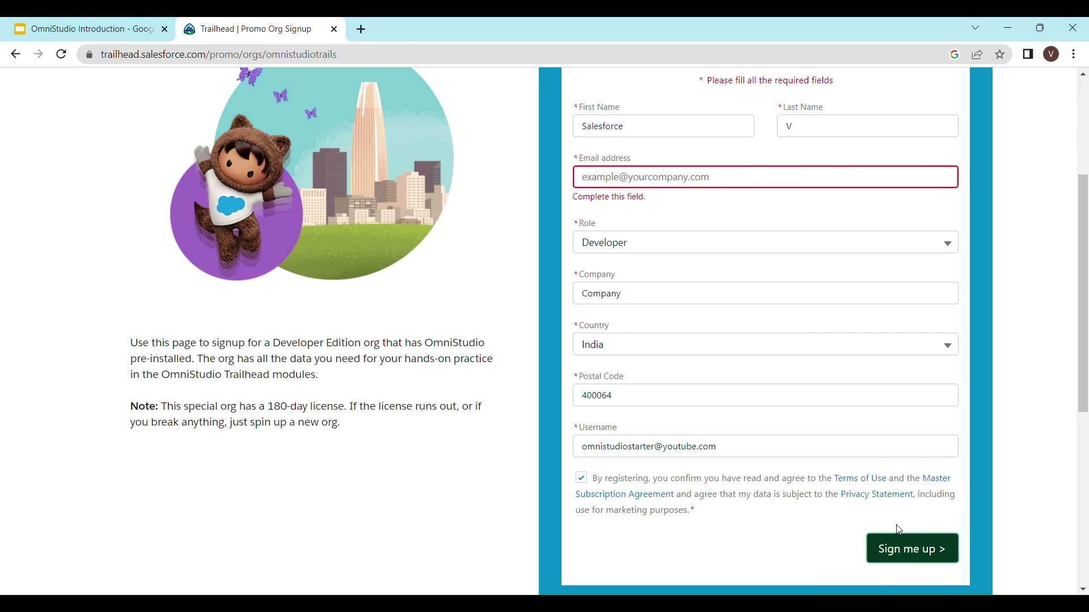
{"action": "left_click", "coordinate": [910, 548]}
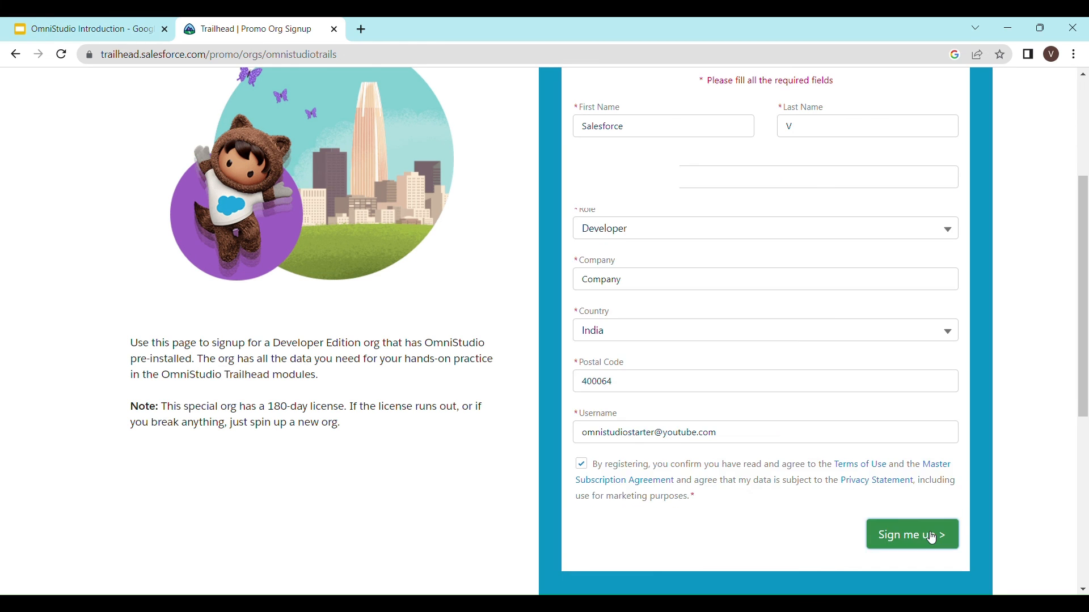
Submit the signup with Sign me up so the 'Almost there' confirmation appears.
{"action": "left_click", "coordinate": [911, 534]}
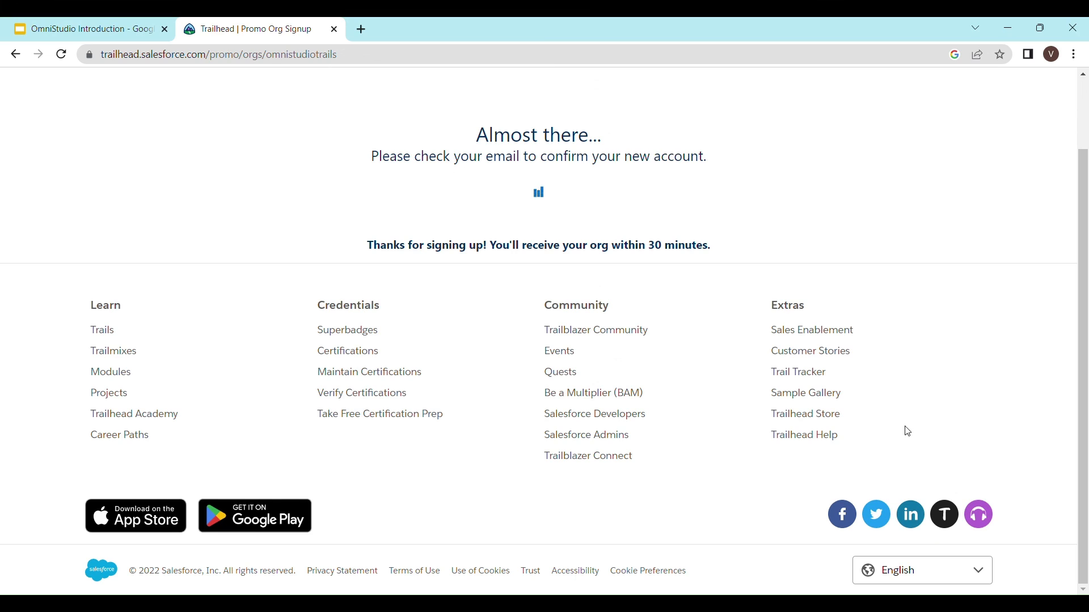
{"action": "mouse_move", "coordinate": [791, 385]}
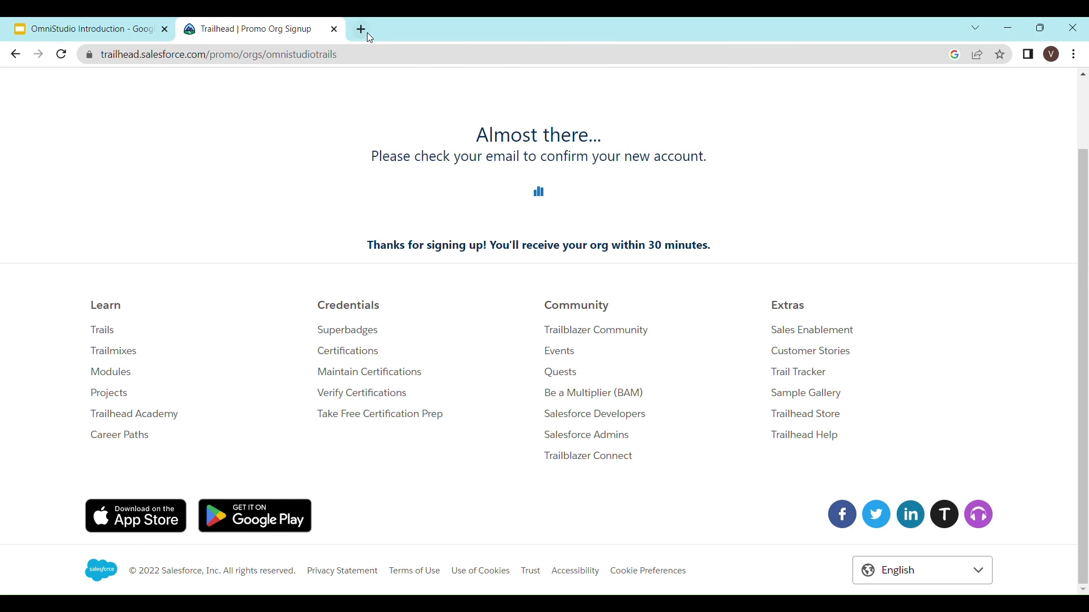
Load gmail.com in a new tab to check for the org confirmation email.
{"action": "left_click", "coordinate": [360, 28]}
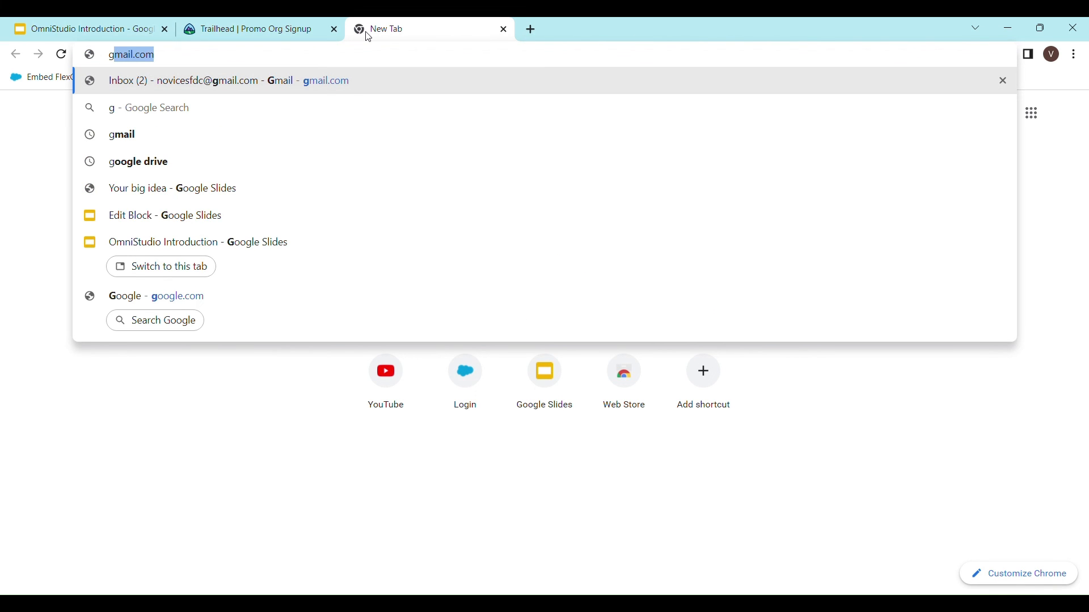
{"action": "key", "text": "Return"}
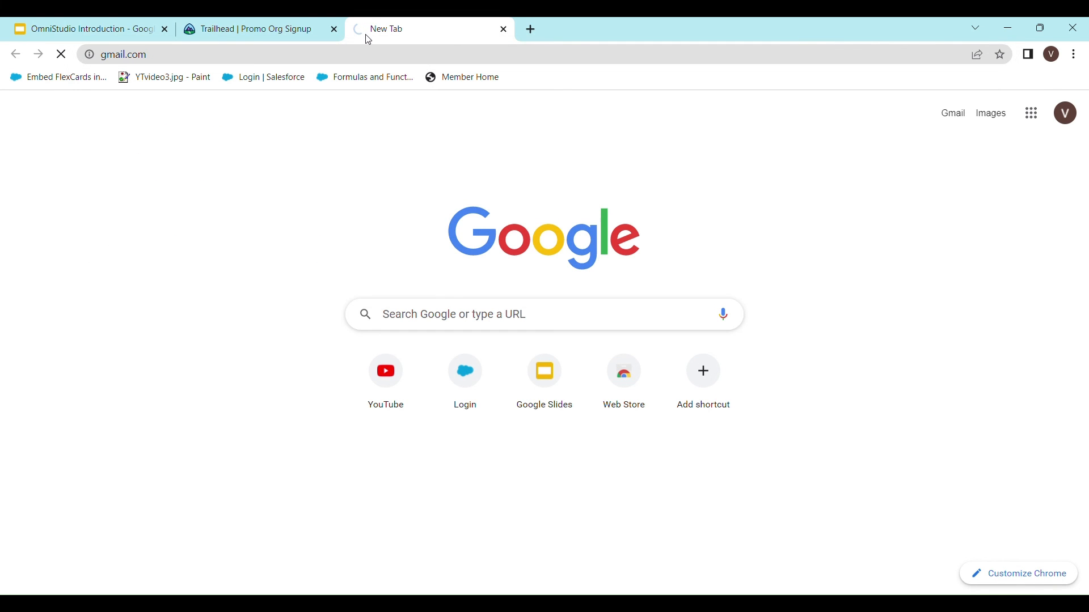
{"action": "mouse_move", "coordinate": [393, 95]}
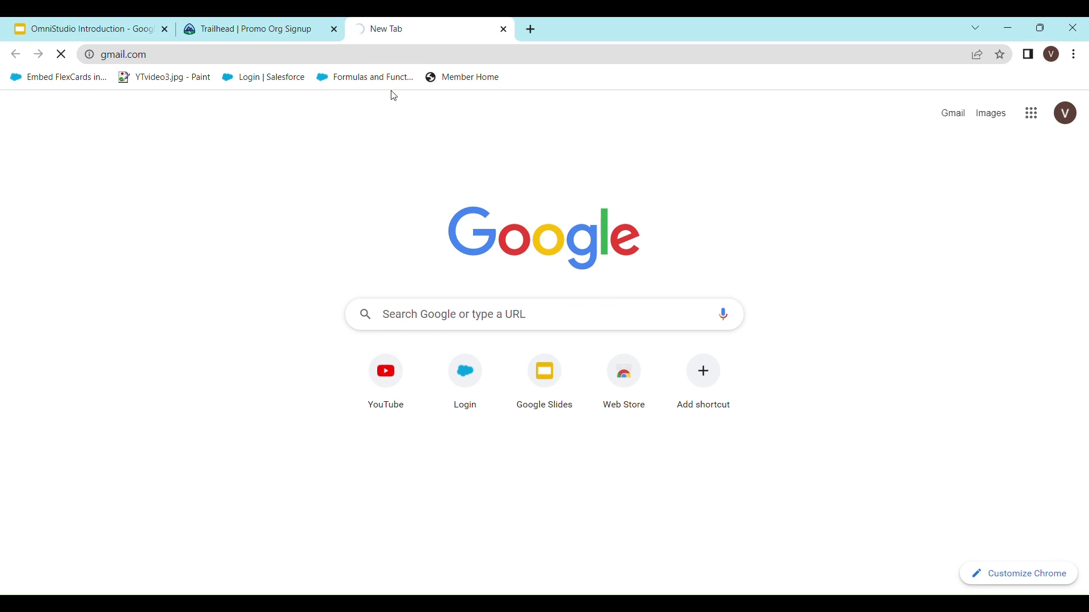